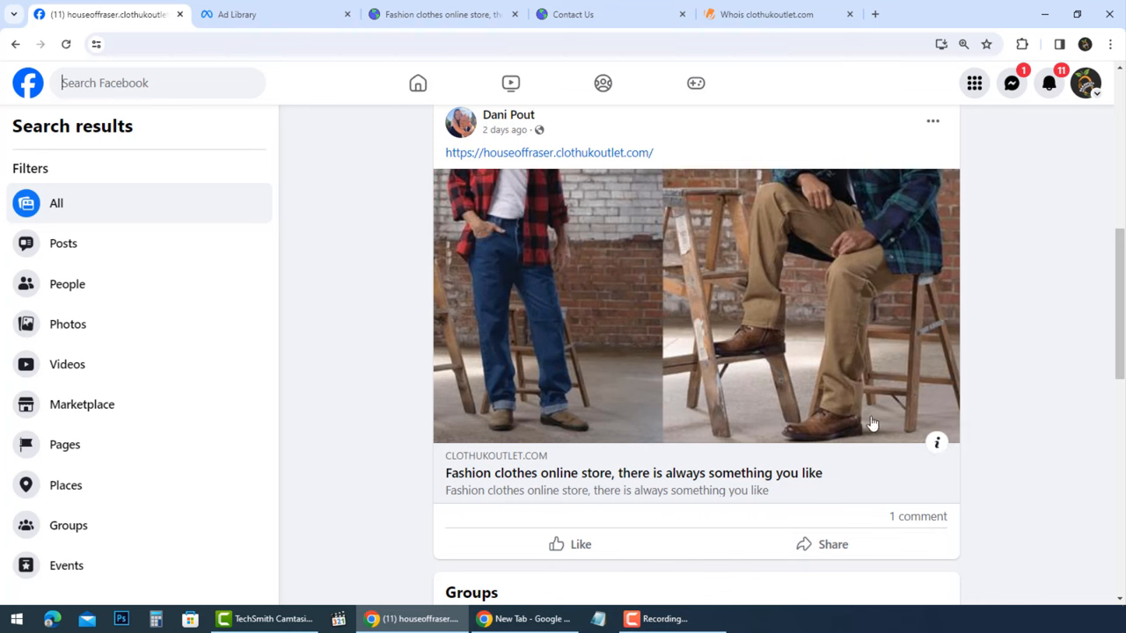
mouse_move(495, 481)
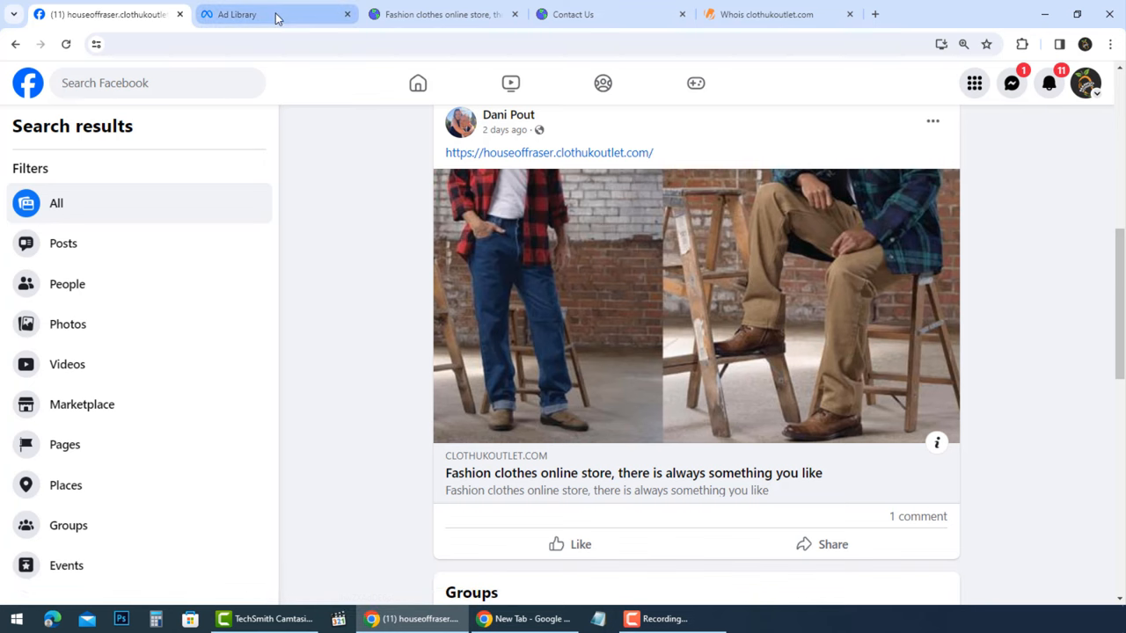
- Enlarge the Houseofraser Outlet ad results and scroll through the £25.50 perfume and 70–80% off ads
left_click(238, 15)
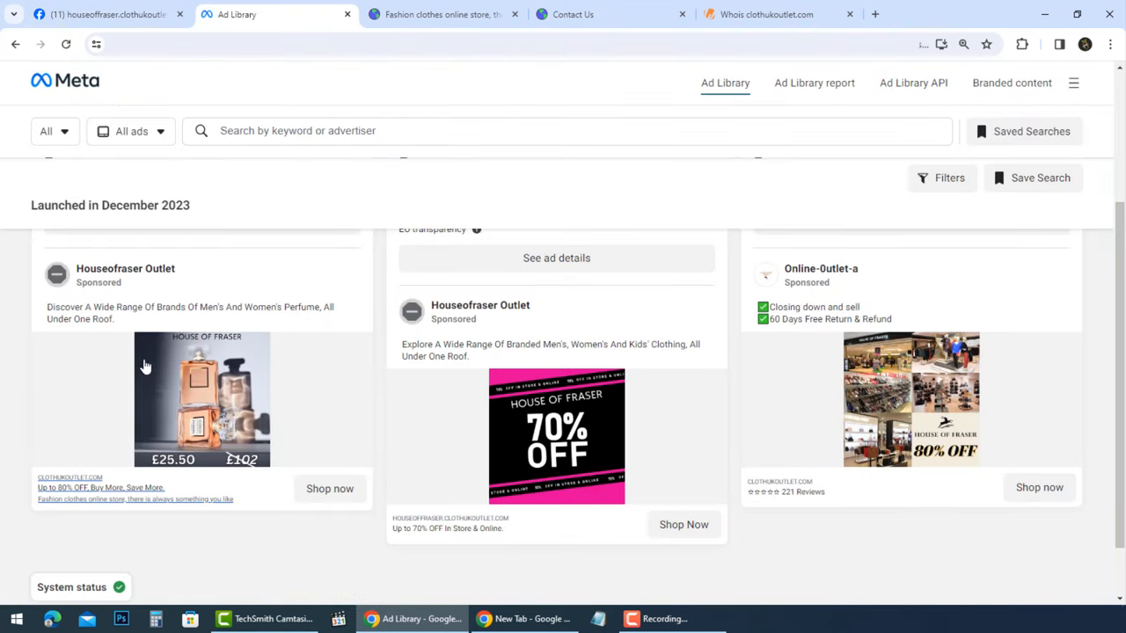
mouse_move(481, 399)
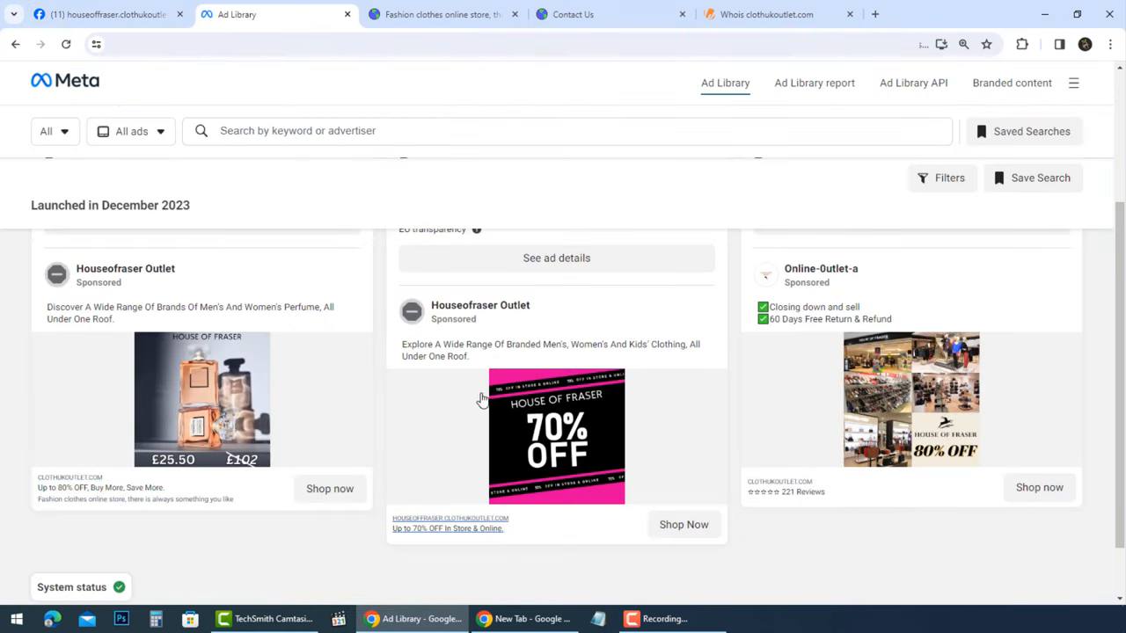
mouse_move(890, 377)
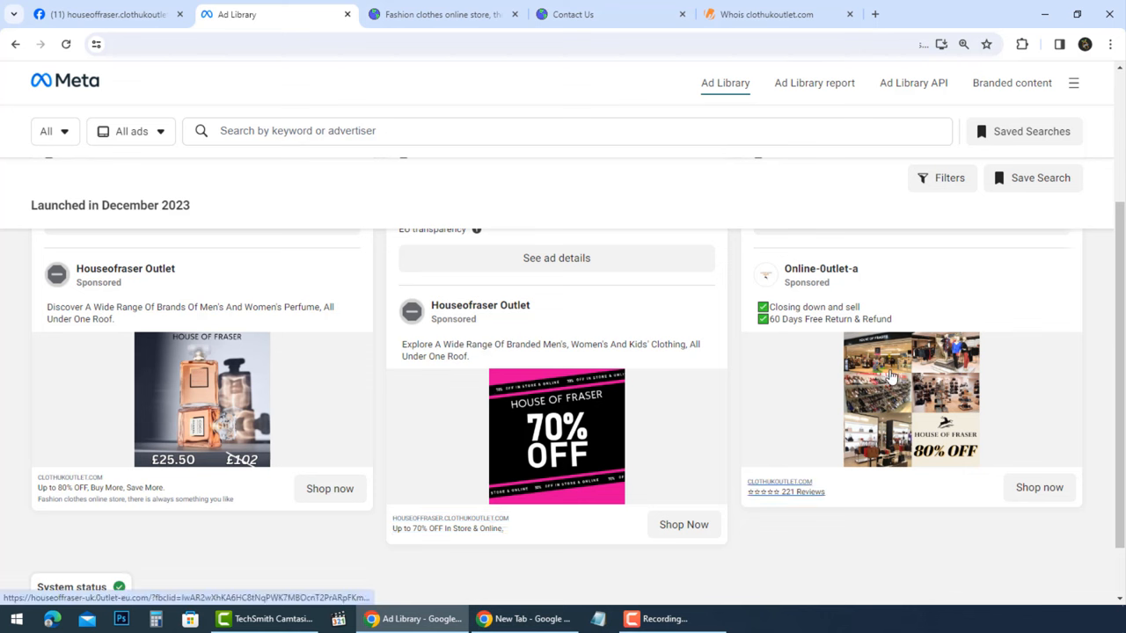
mouse_move(211, 485)
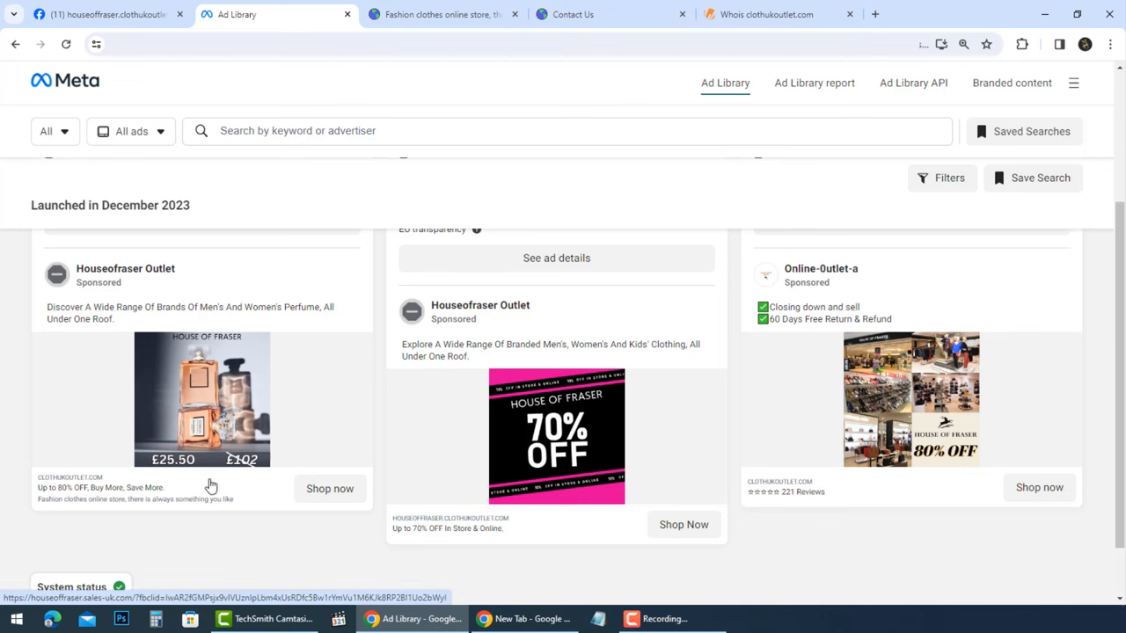
left_click(963, 42)
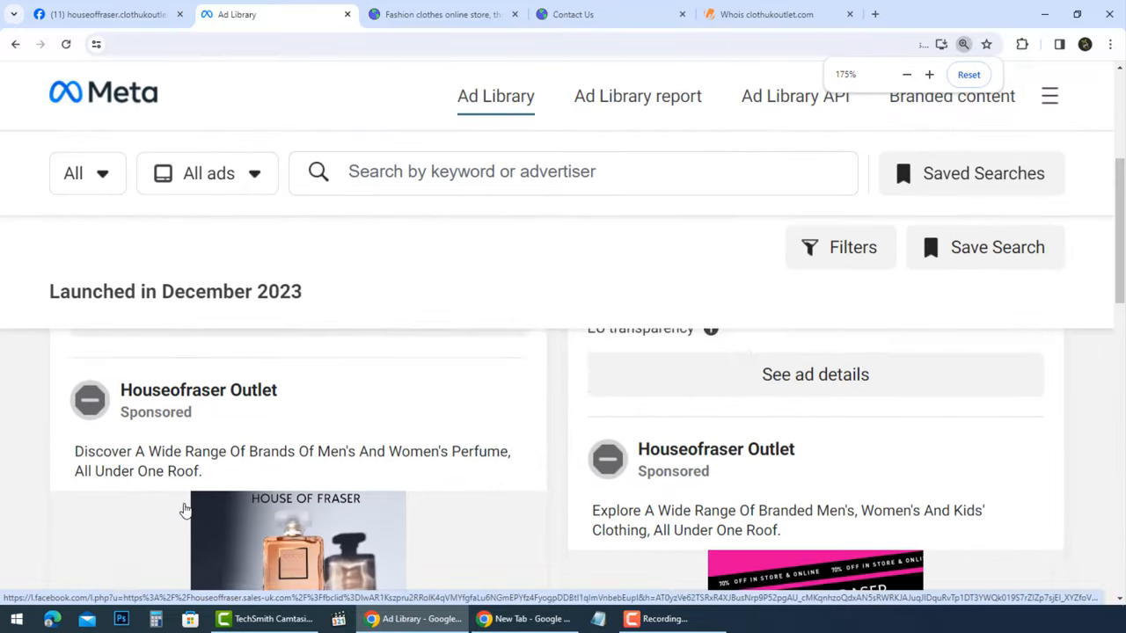
scroll("down", 3)
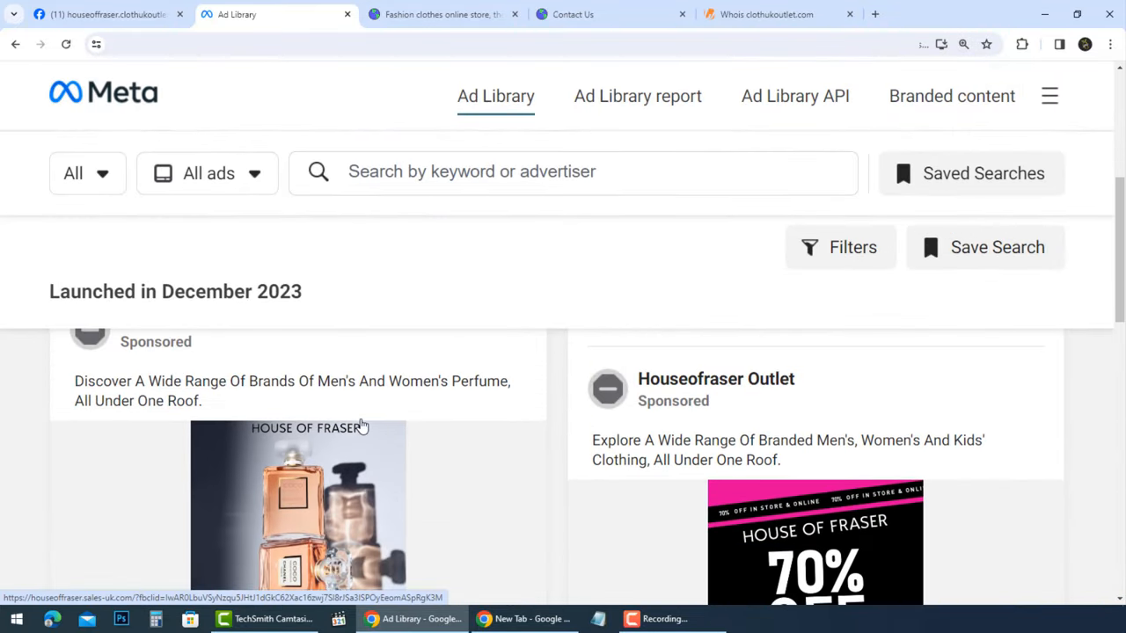
scroll("down", 3)
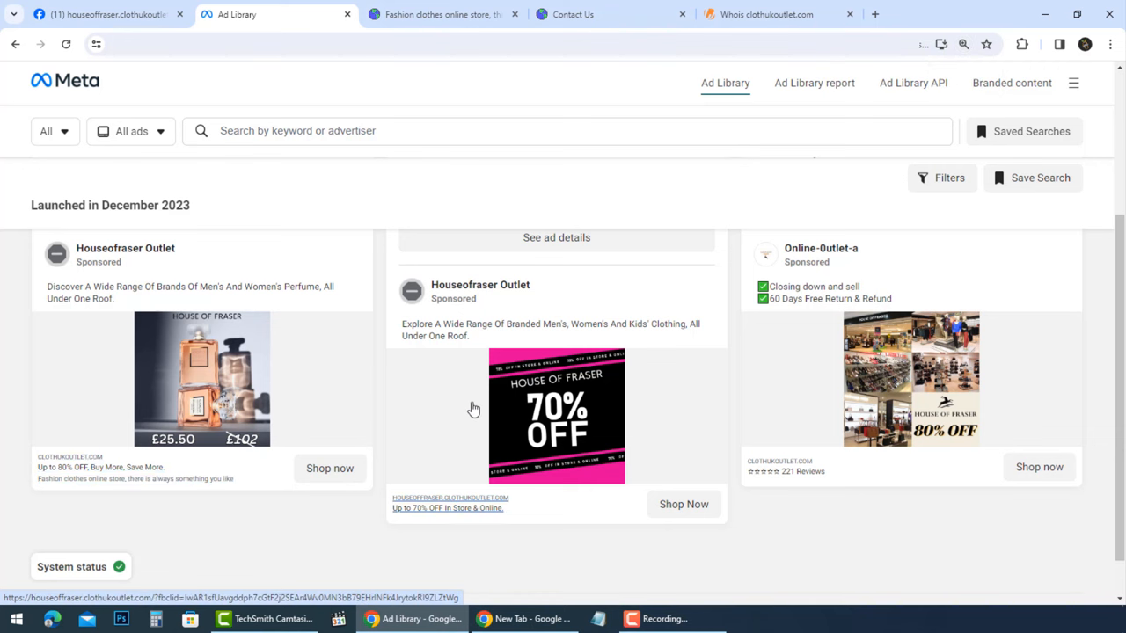
mouse_move(508, 378)
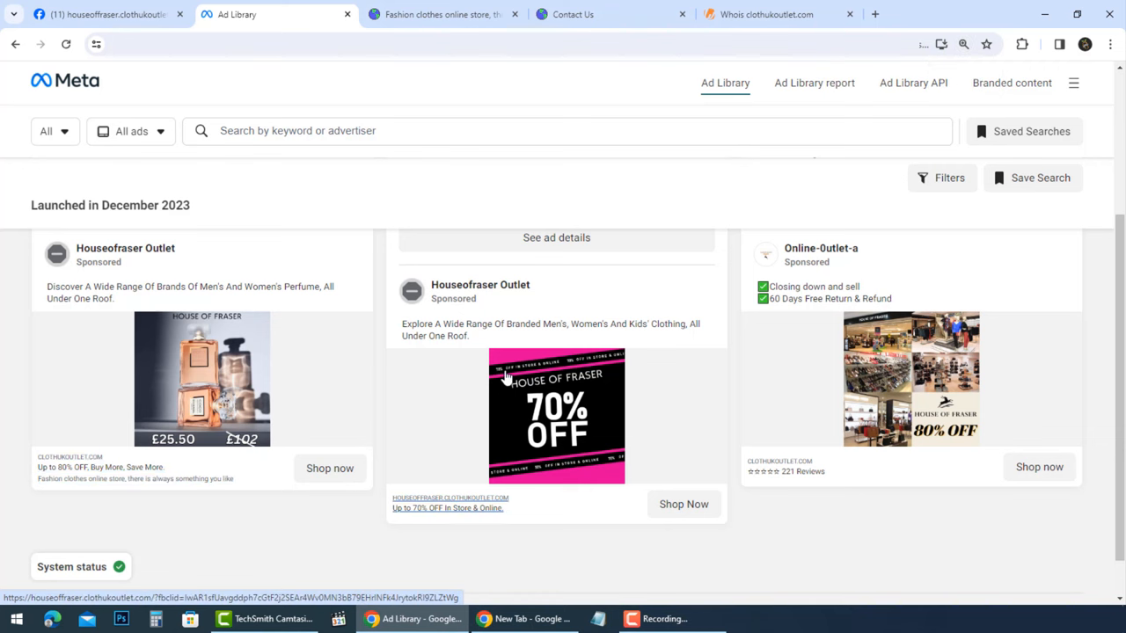
mouse_move(426, 27)
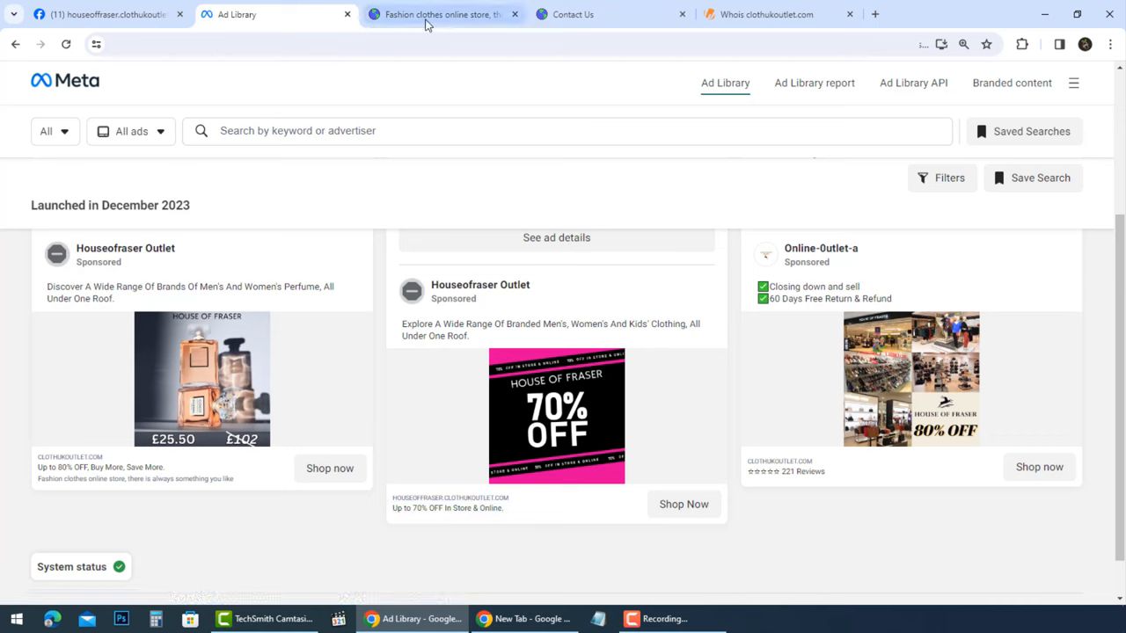
- Switch to the clothukoutlet.com store and view its Contact Us page with the Hong Kong address
left_click(444, 14)
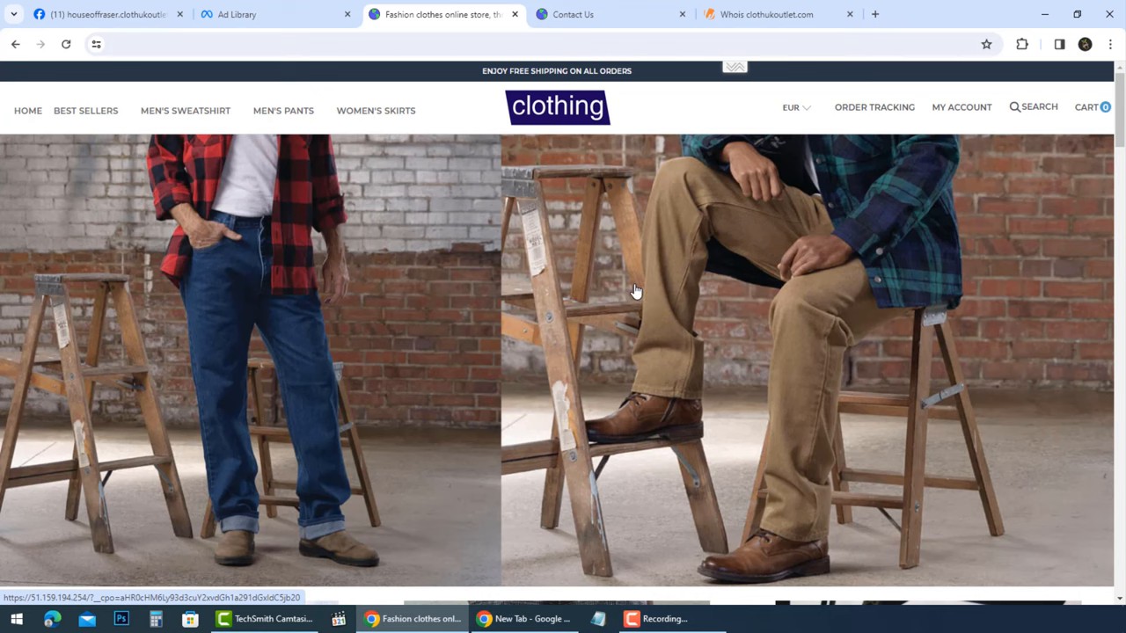
left_click(572, 14)
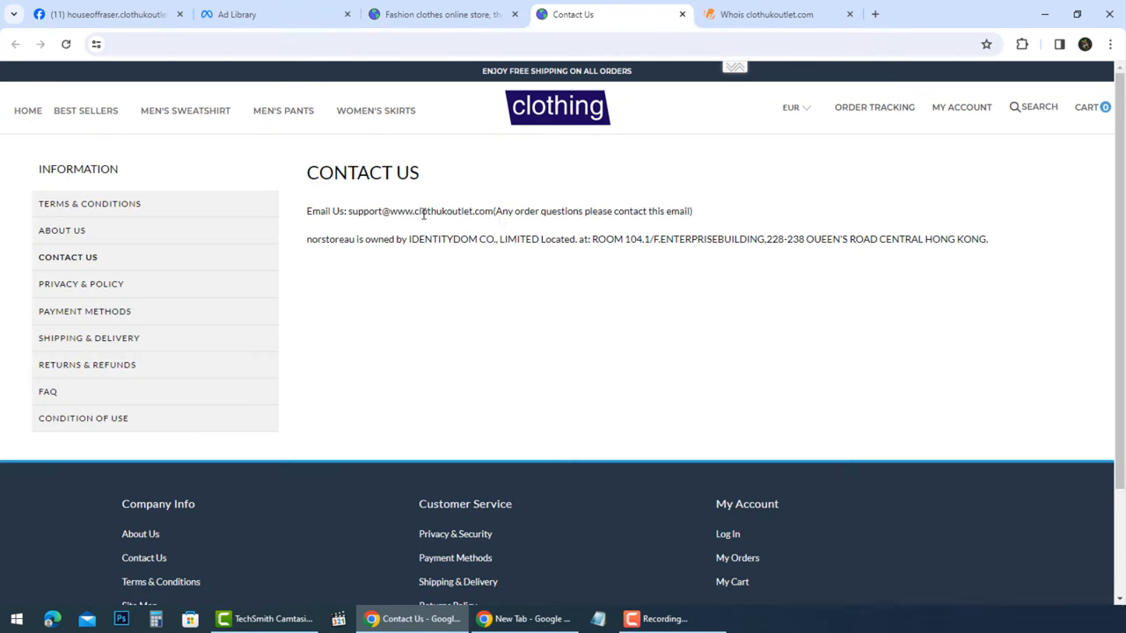
mouse_move(471, 99)
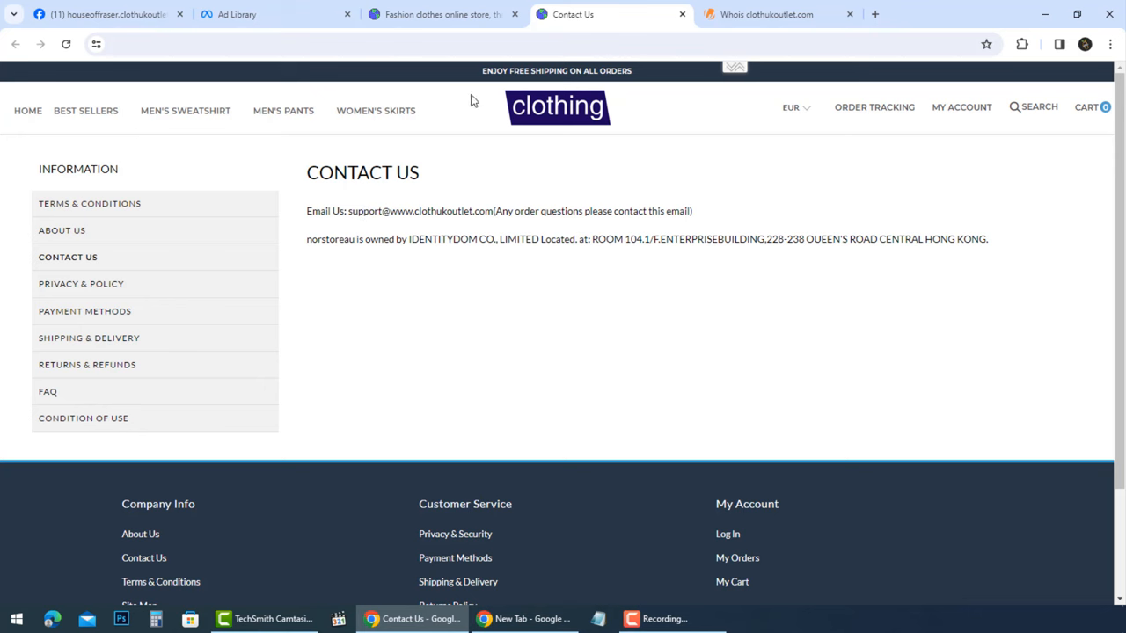
- Bring up clothukoutlet.com's Whois record showing the Chengdu registrar and Shan Dong registrant
left_click(779, 14)
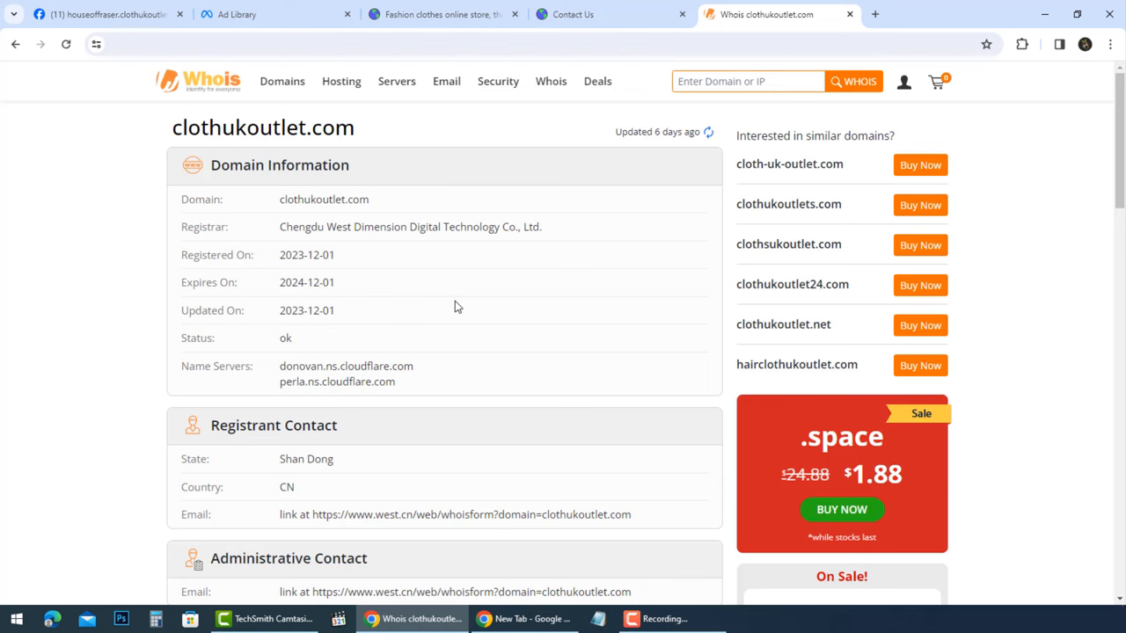
mouse_move(478, 22)
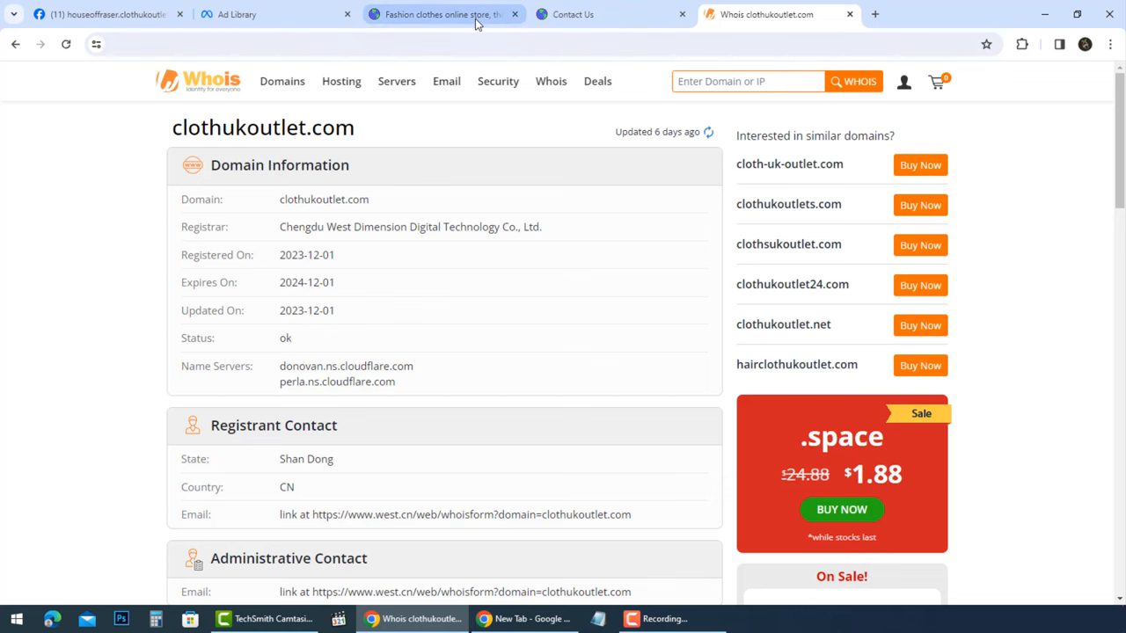
- Scroll the store homepage past the GBP-priced bestseller sweaters and jackets down to the footer
left_click(444, 14)
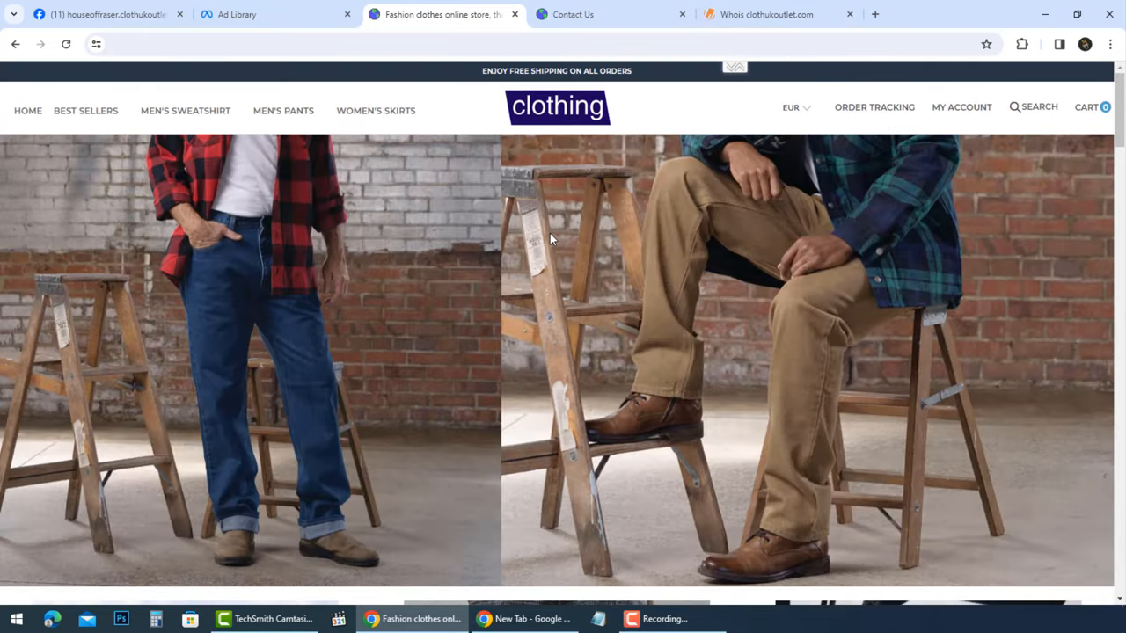
scroll("down", 3)
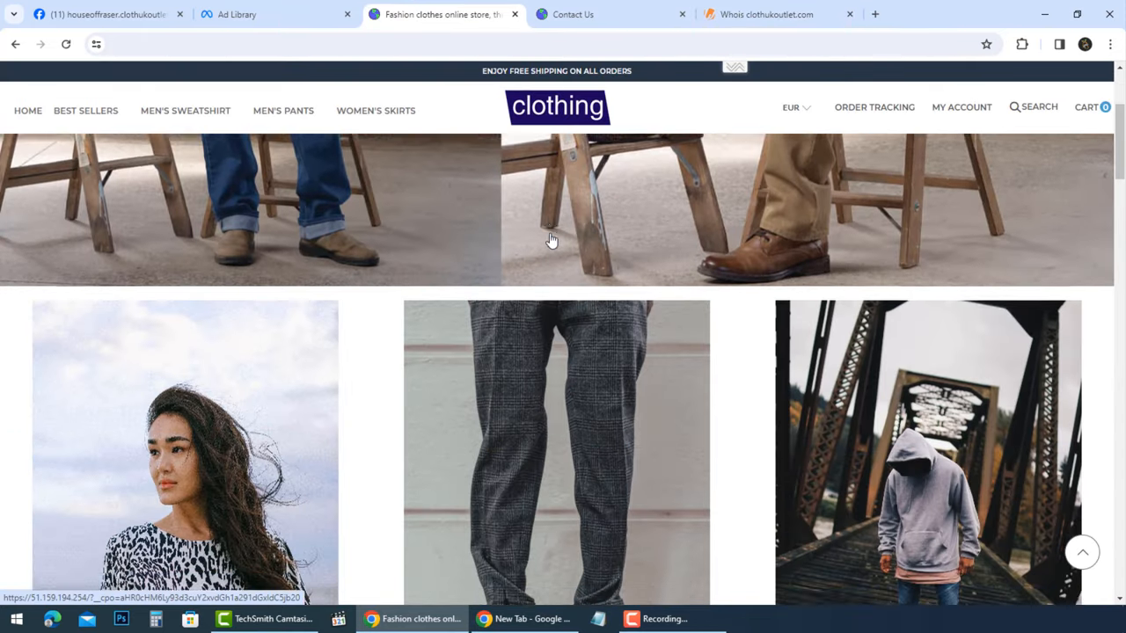
scroll("down", 3)
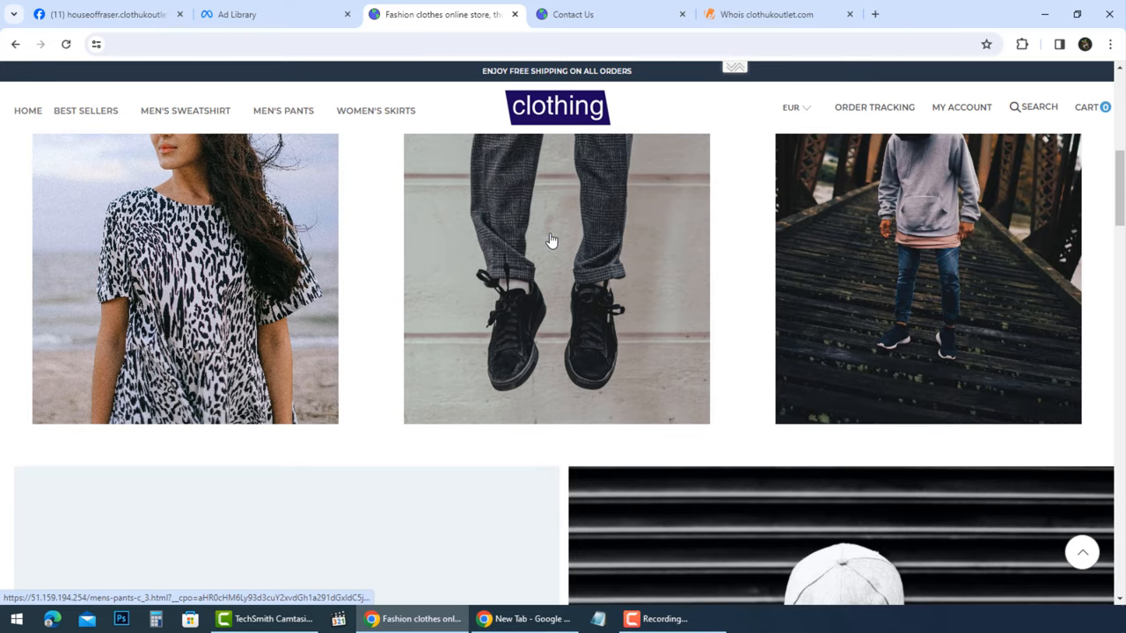
scroll("down", 3)
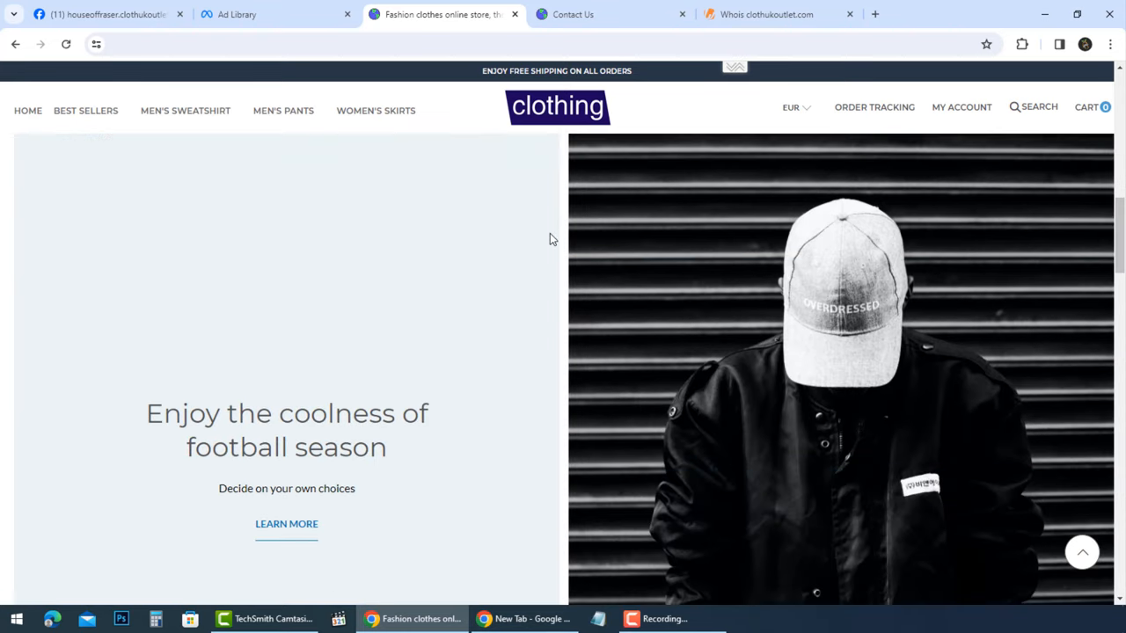
scroll("down", 3)
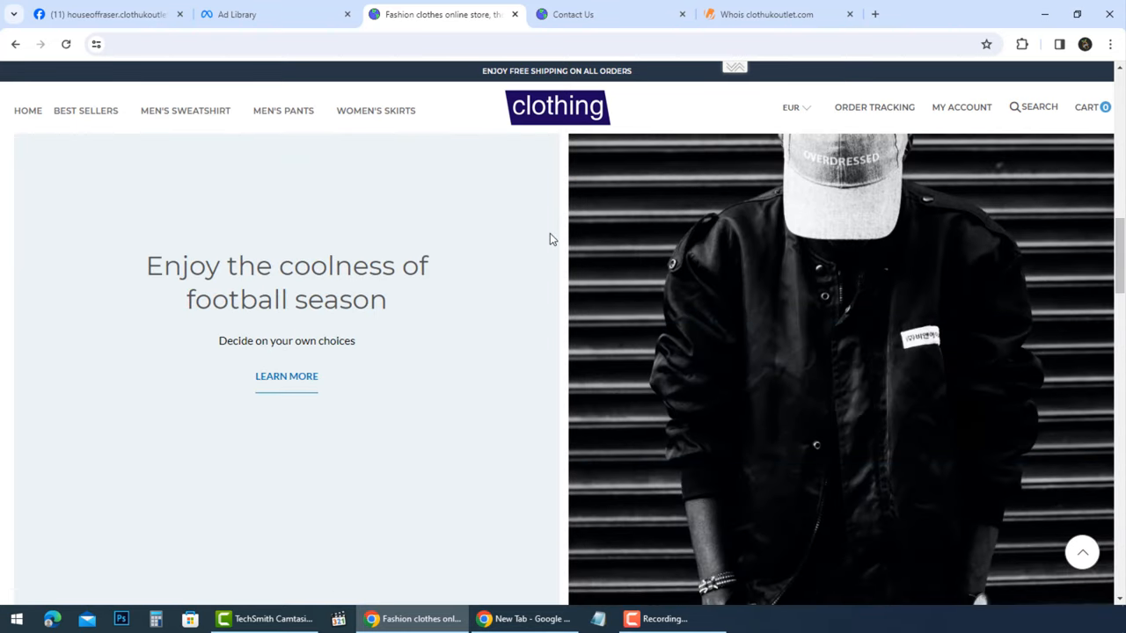
scroll("down", 3)
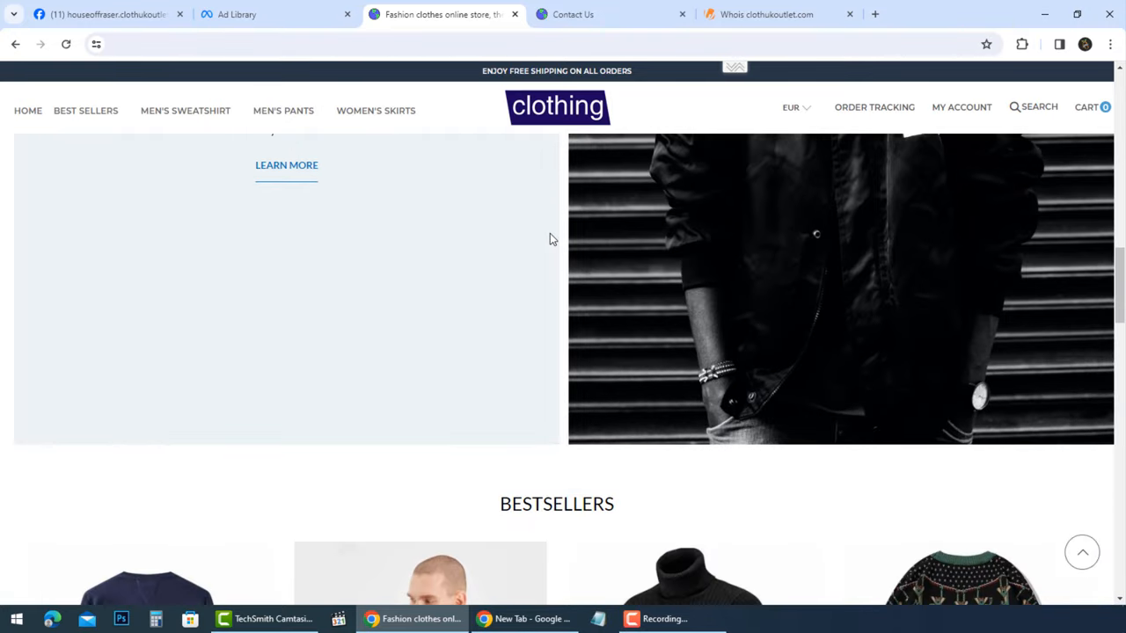
scroll("down", 3)
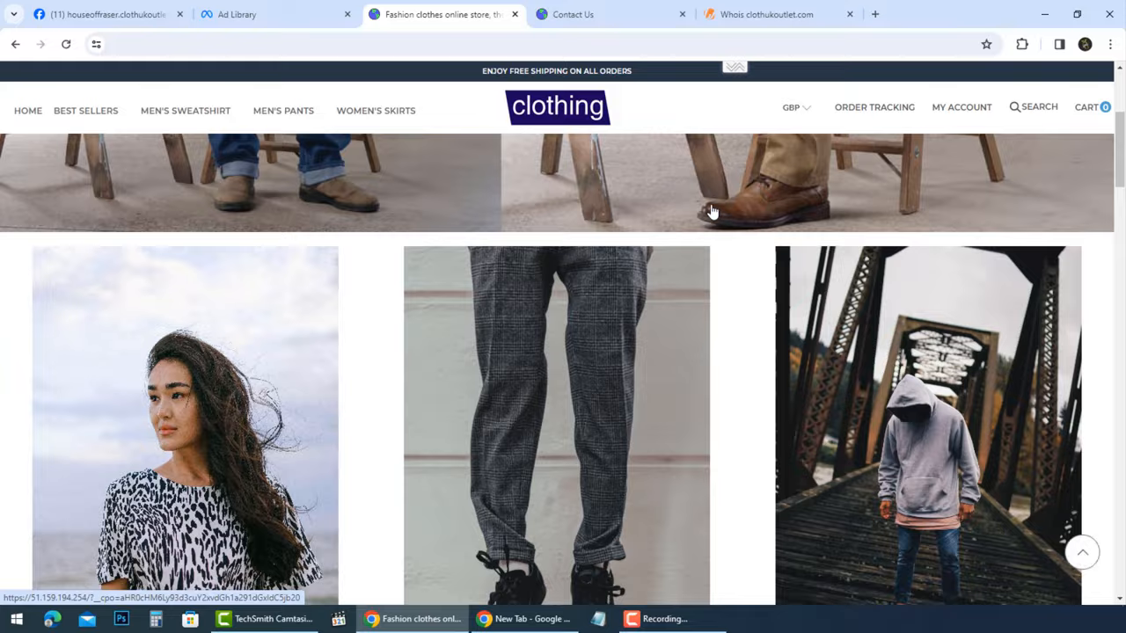
scroll("down", 3)
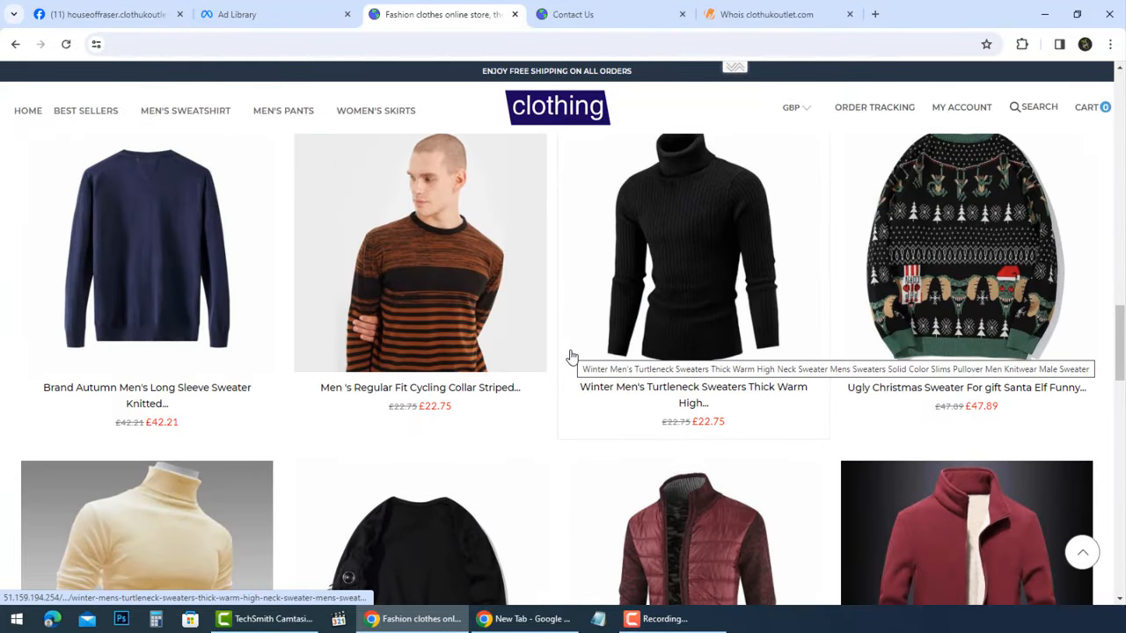
scroll("down", 3)
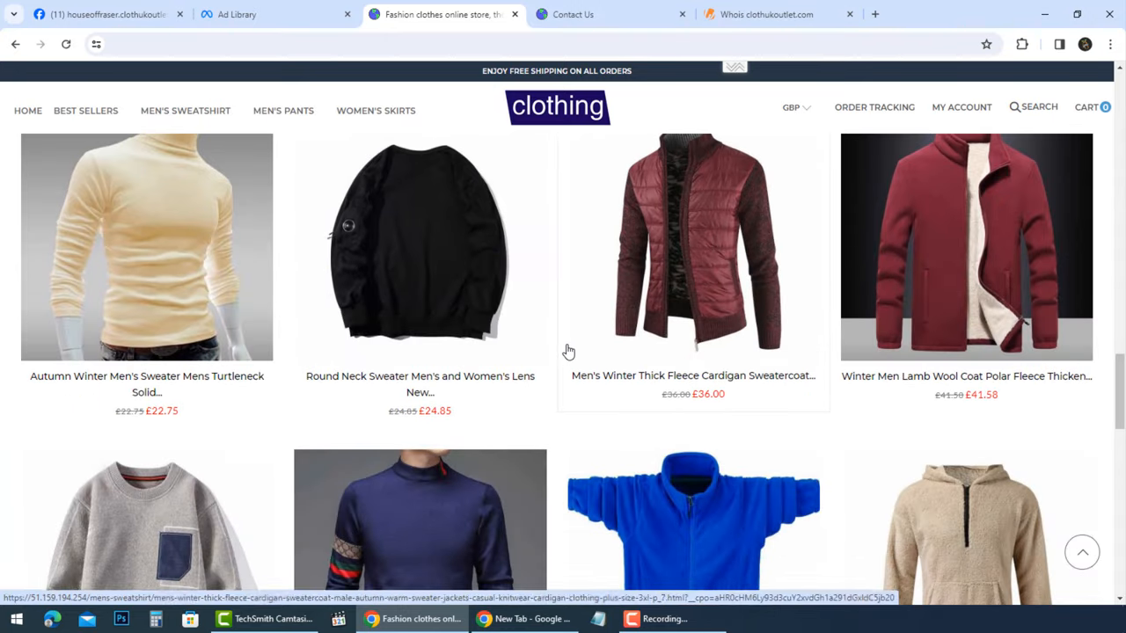
scroll("down", 3)
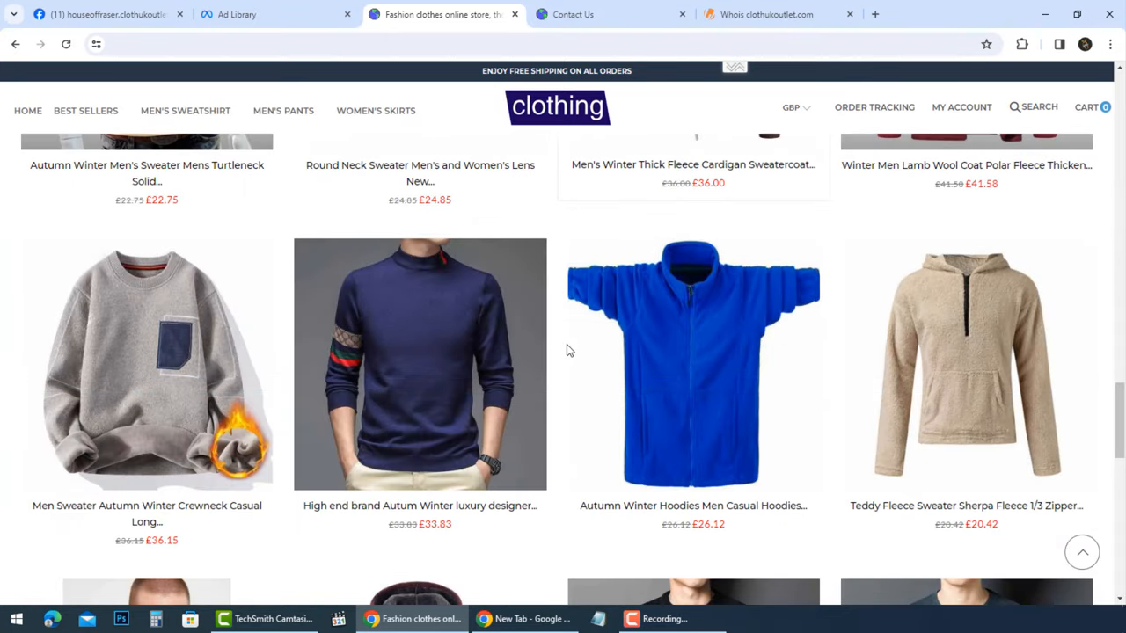
scroll("down", 3)
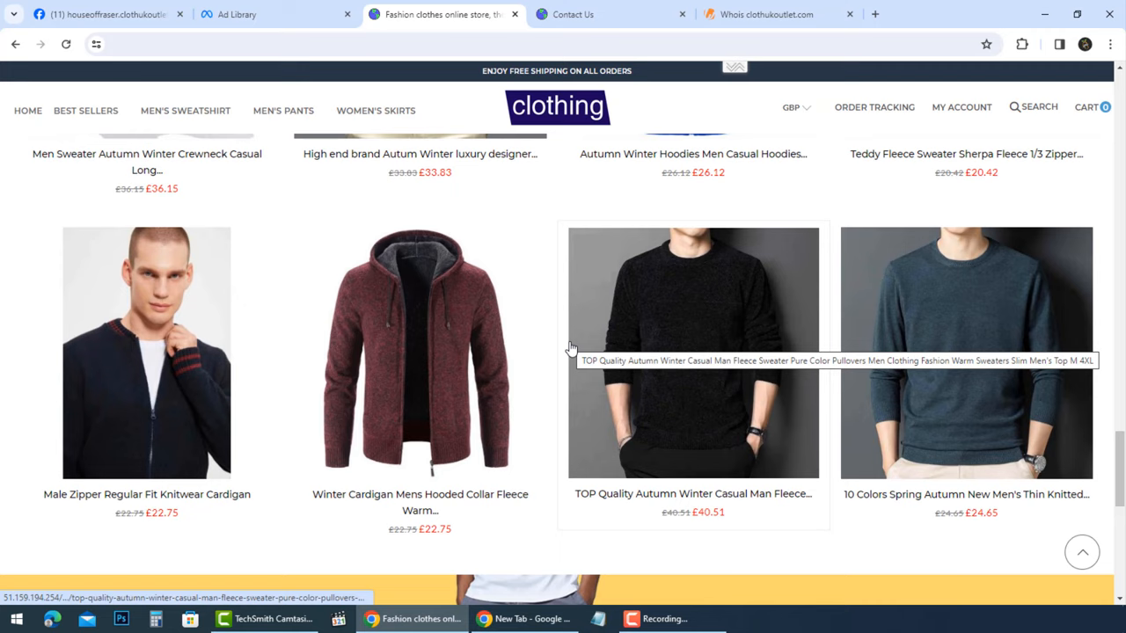
scroll("down", 3)
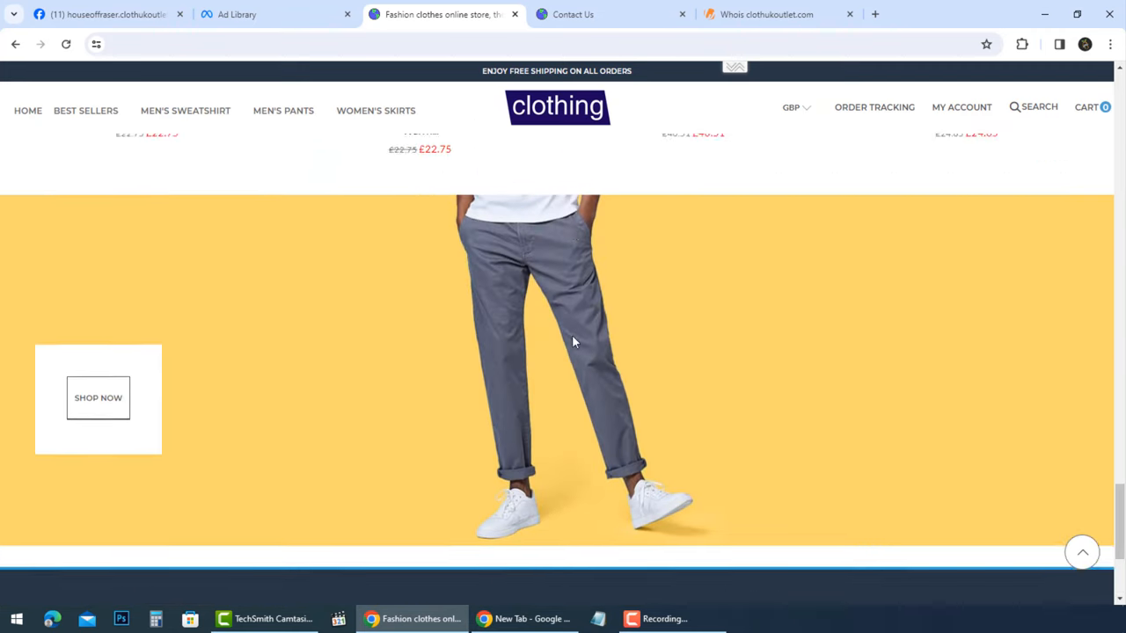
scroll("down", 3)
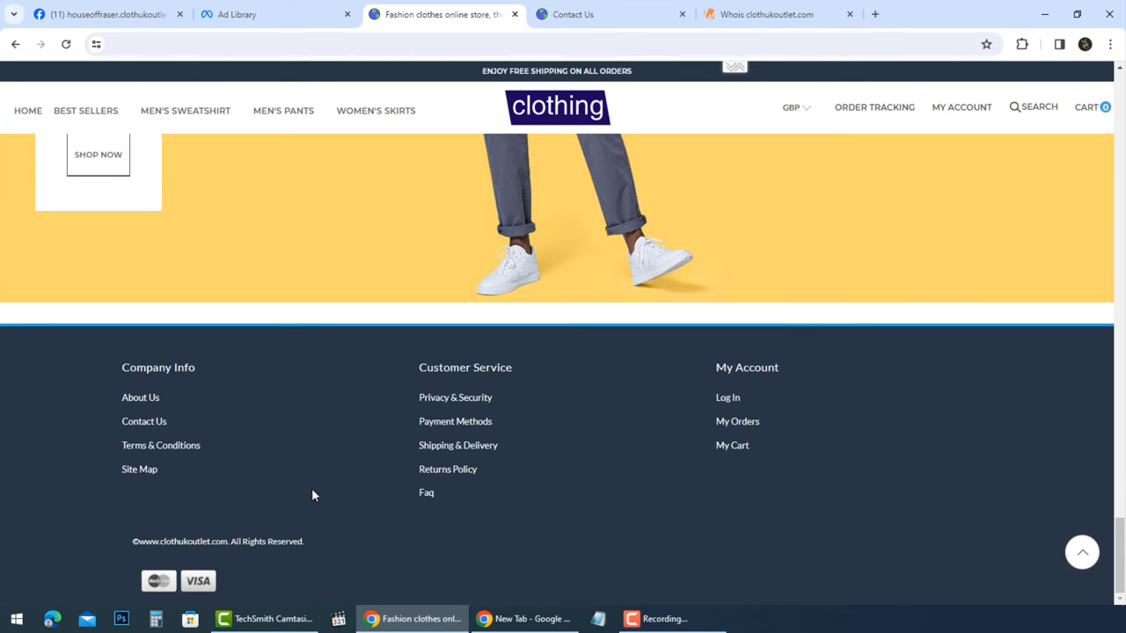
mouse_move(549, 395)
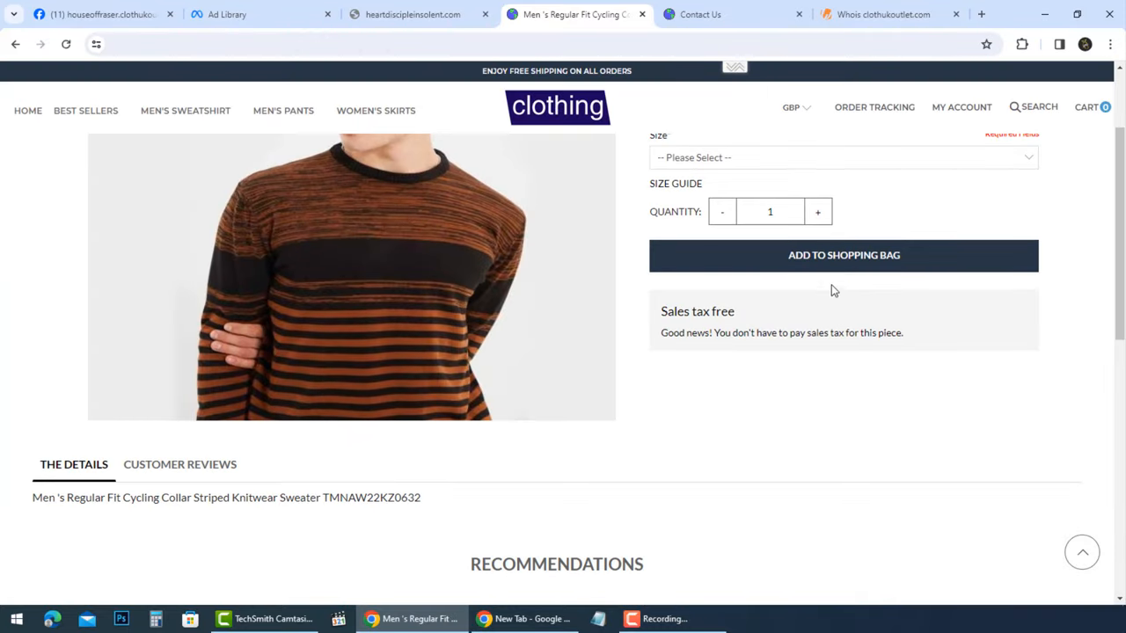
- Choose size L for the £22.75 striped knitwear sweater and add it to the shopping bag
left_click(843, 255)
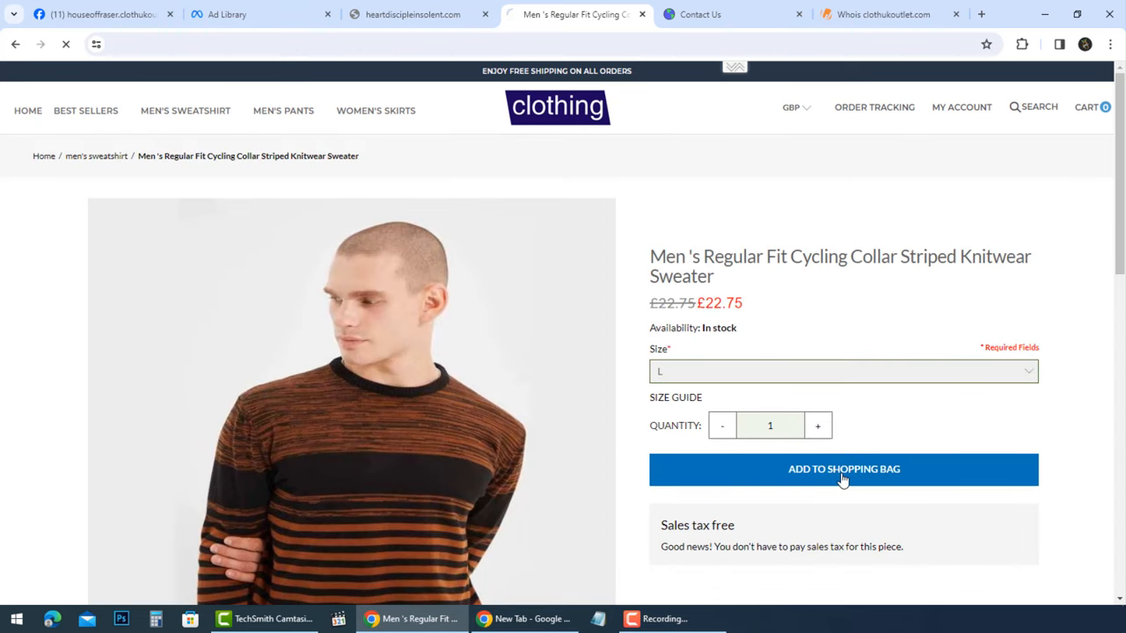
left_click(842, 469)
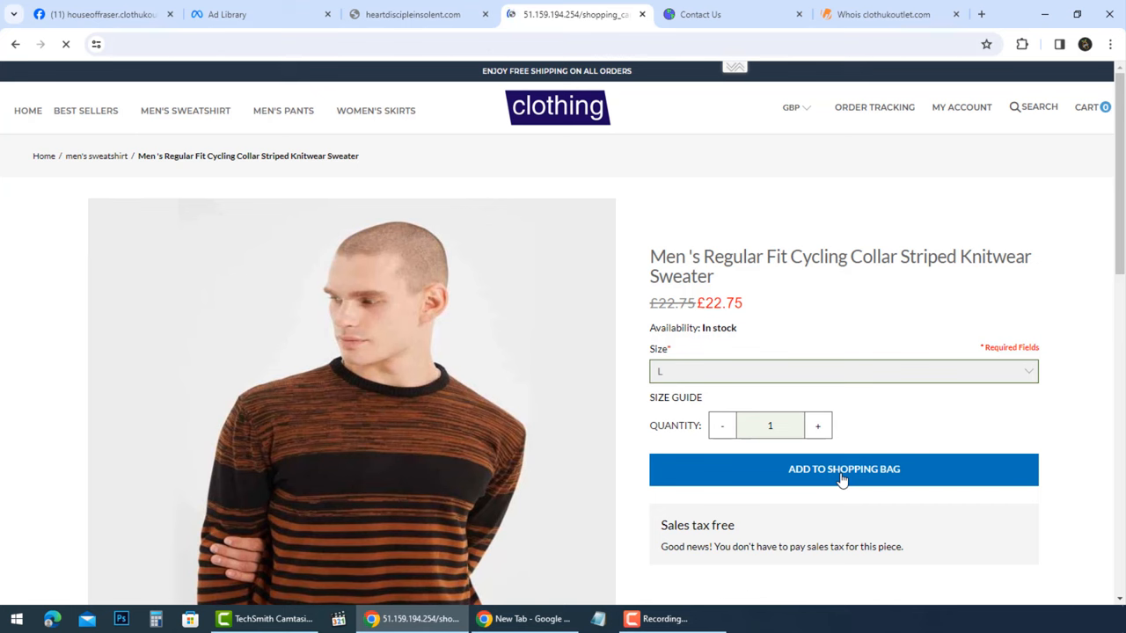
mouse_move(915, 469)
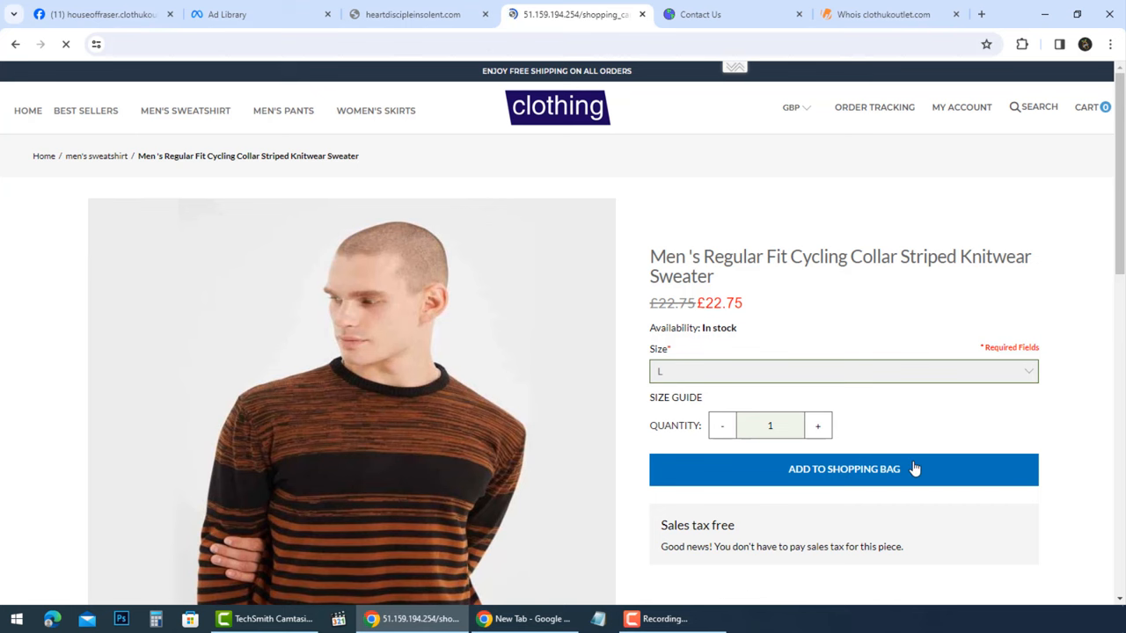
left_click(842, 468)
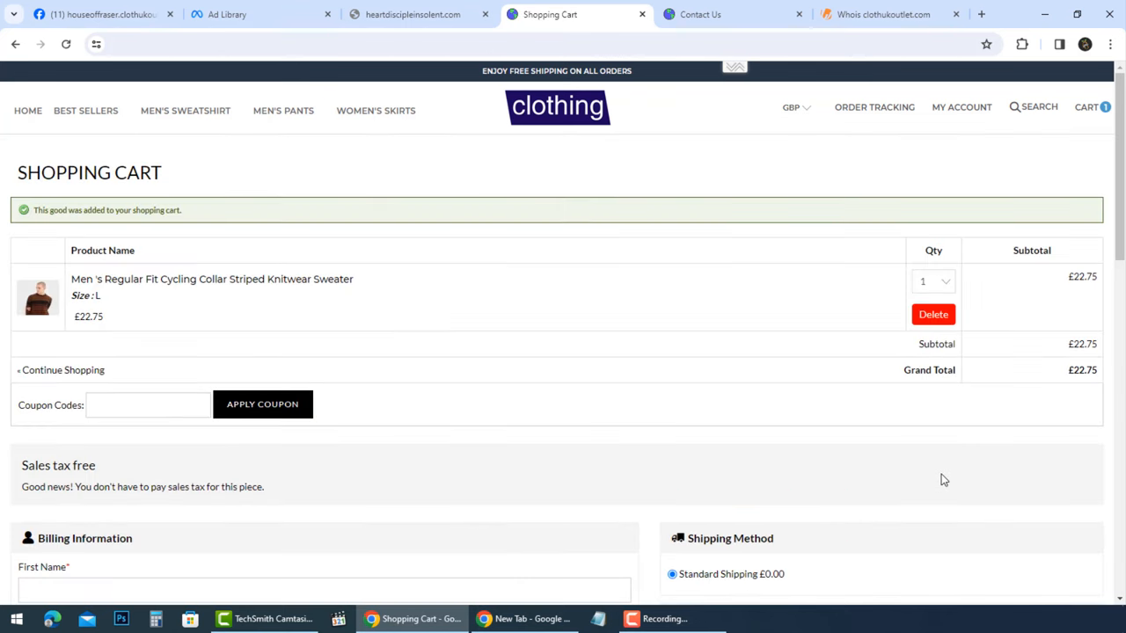
scroll("down", 3)
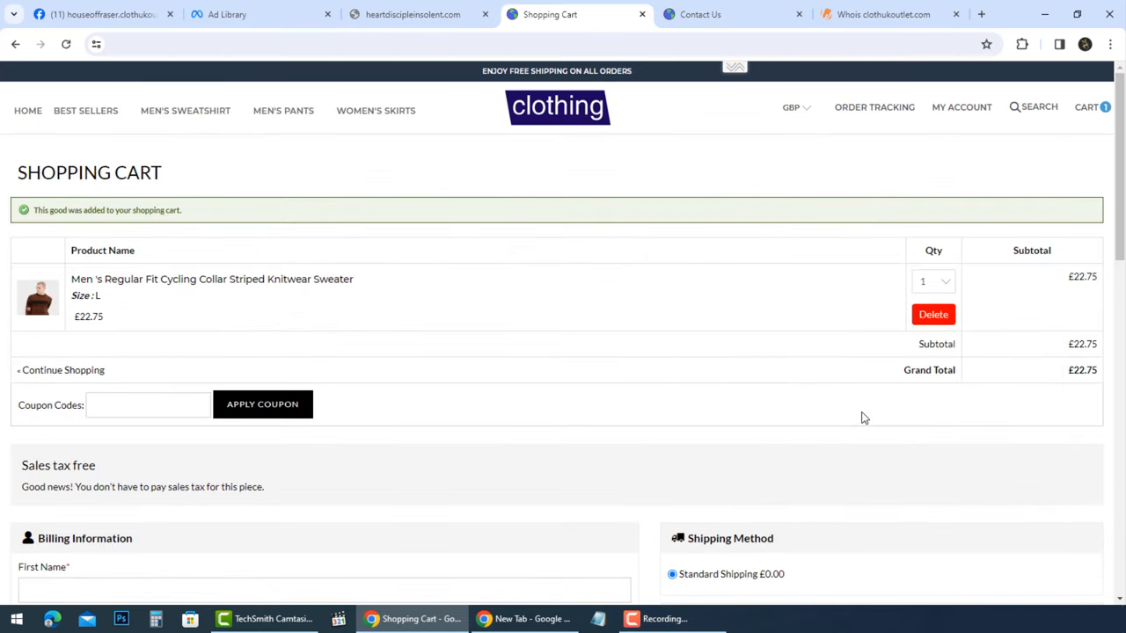
scroll("down", 3)
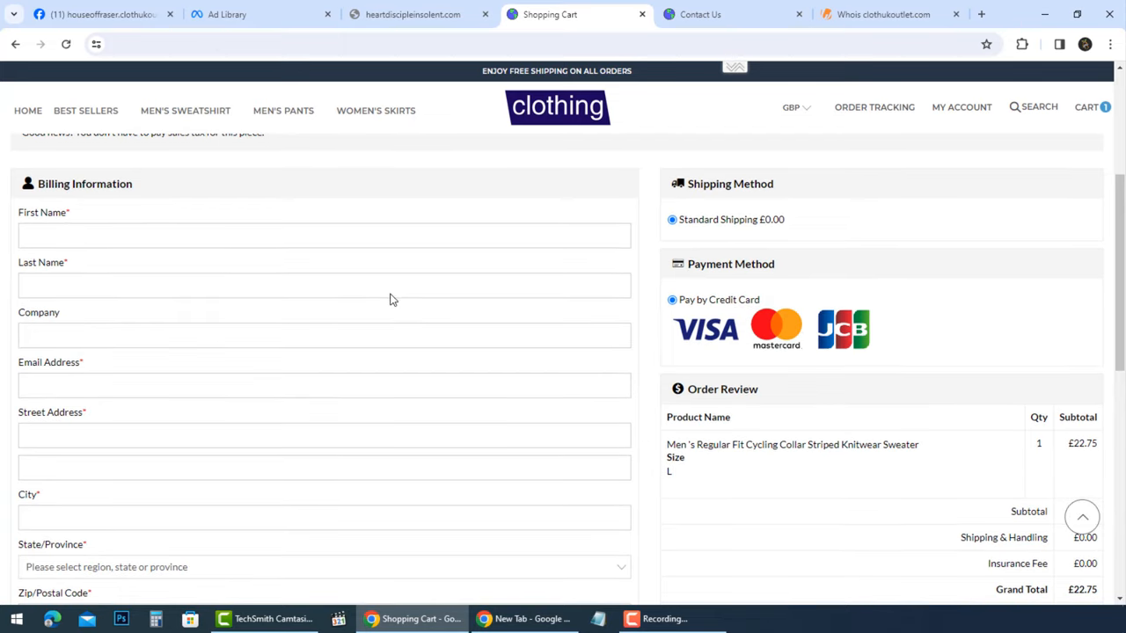
scroll("down", 3)
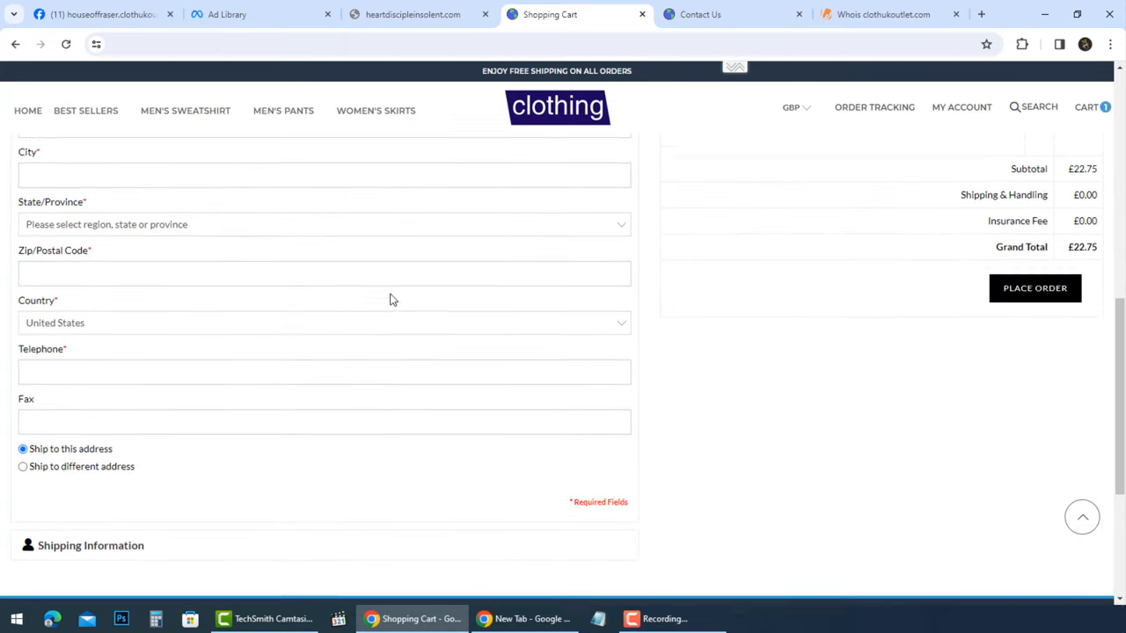